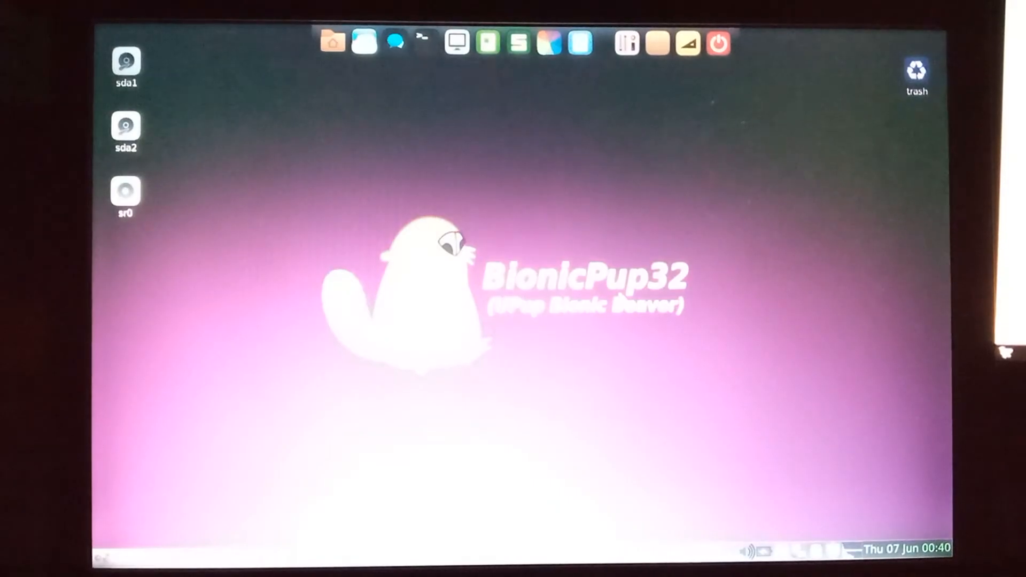
{"action": "mouse_move", "coordinate": [332, 43]}
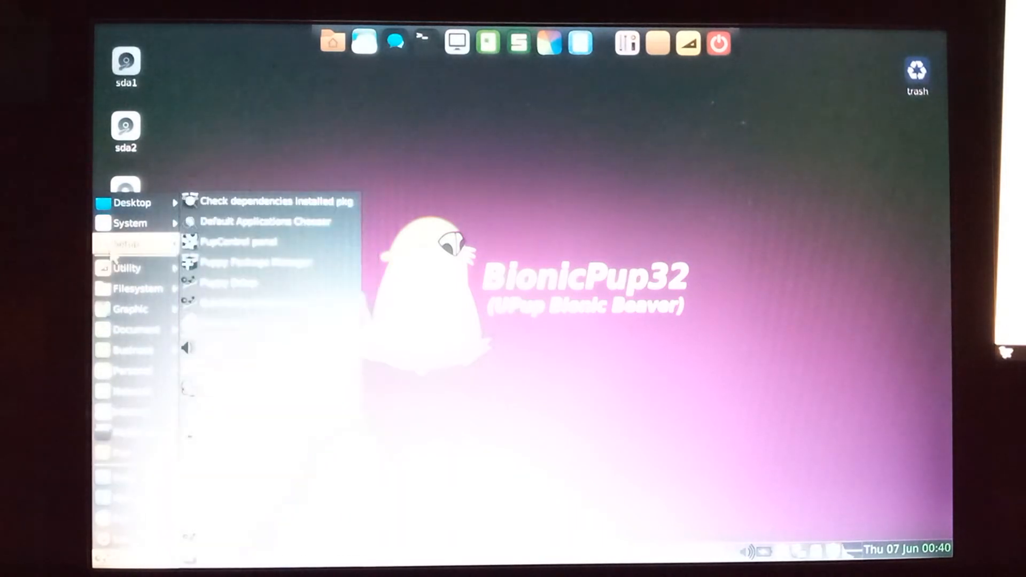
{"action": "mouse_move", "coordinate": [129, 222]}
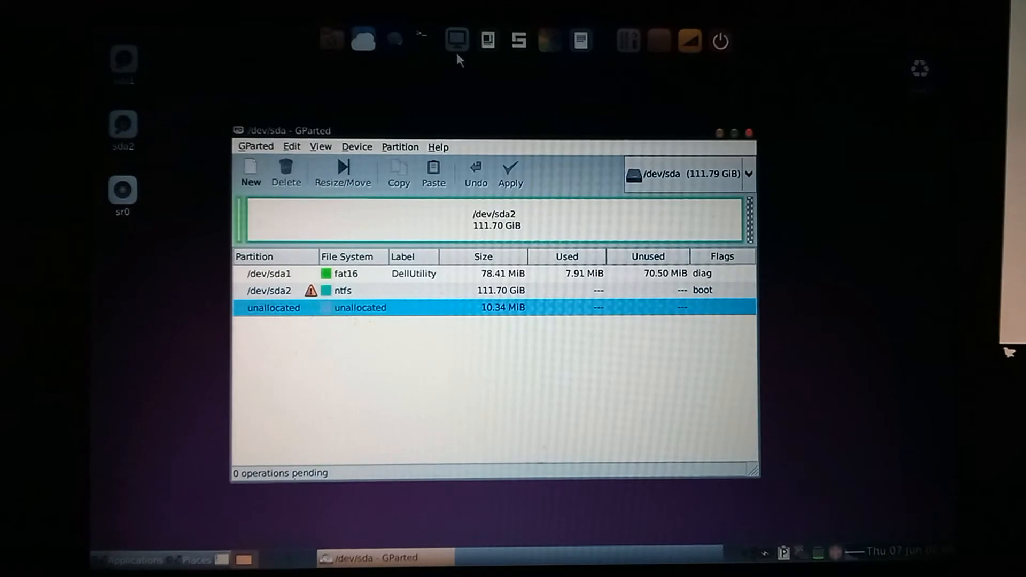
{"action": "mouse_move", "coordinate": [620, 136]}
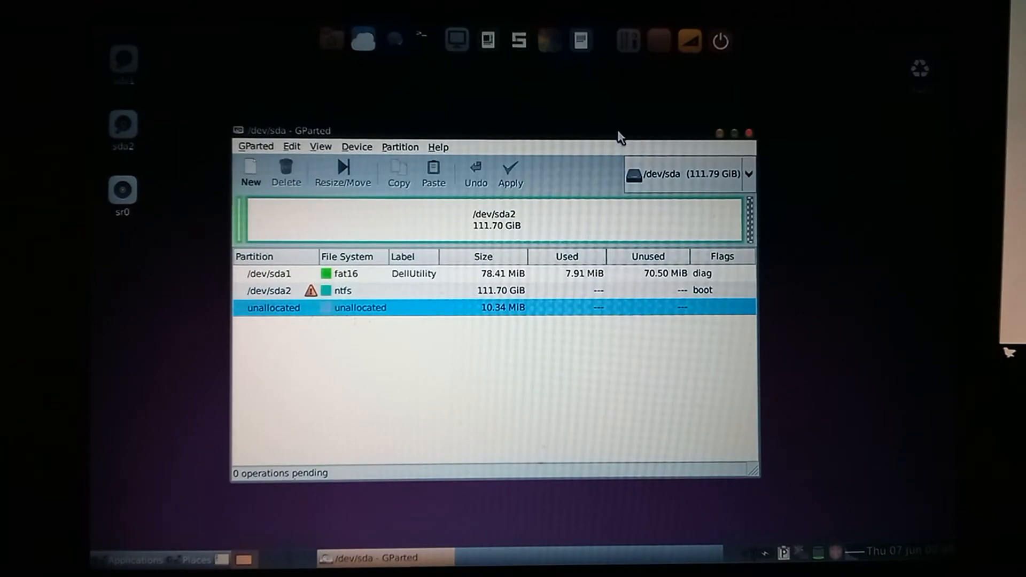
Create a new gpt partition table on /dev/sda, erasing the whole 111.79 GiB disk
{"action": "left_click", "coordinate": [216, 44]}
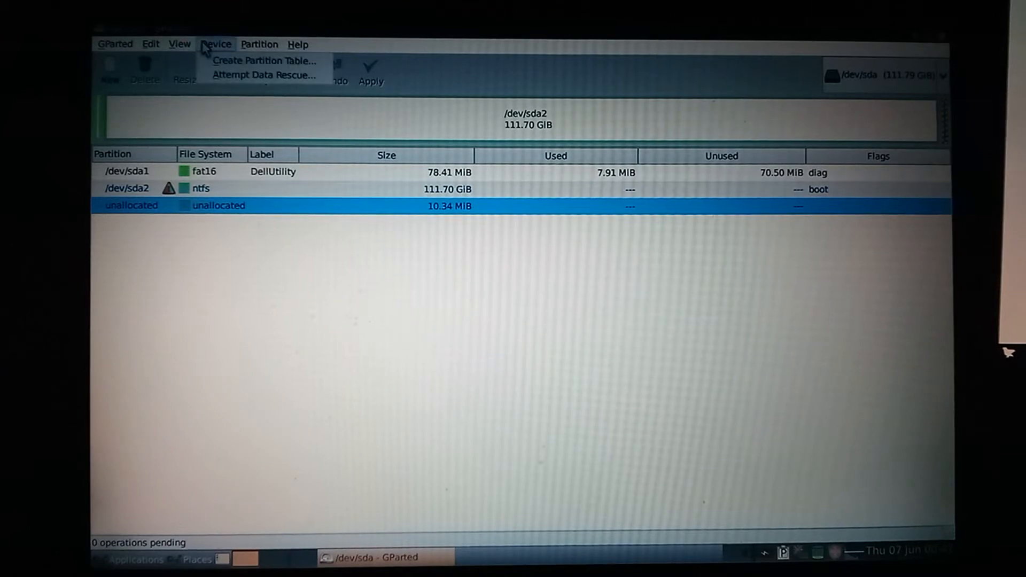
{"action": "left_click", "coordinate": [264, 60]}
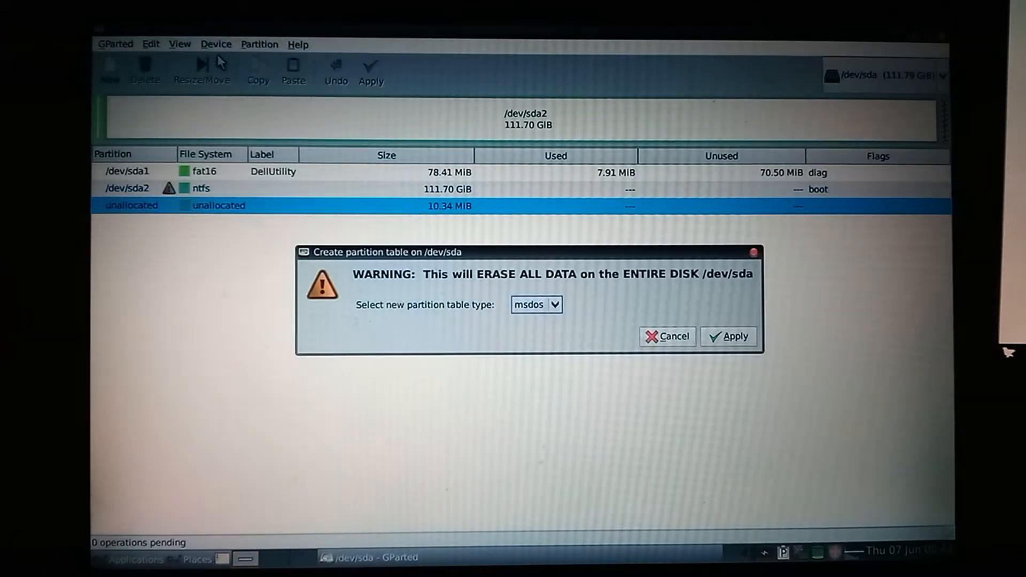
{"action": "left_click", "coordinate": [536, 305]}
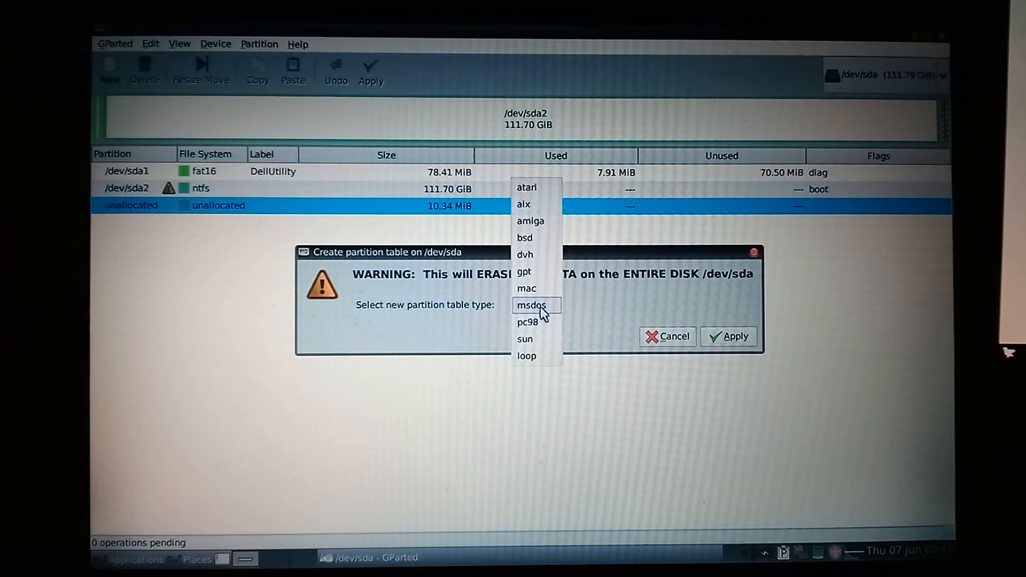
{"action": "left_click", "coordinate": [524, 271]}
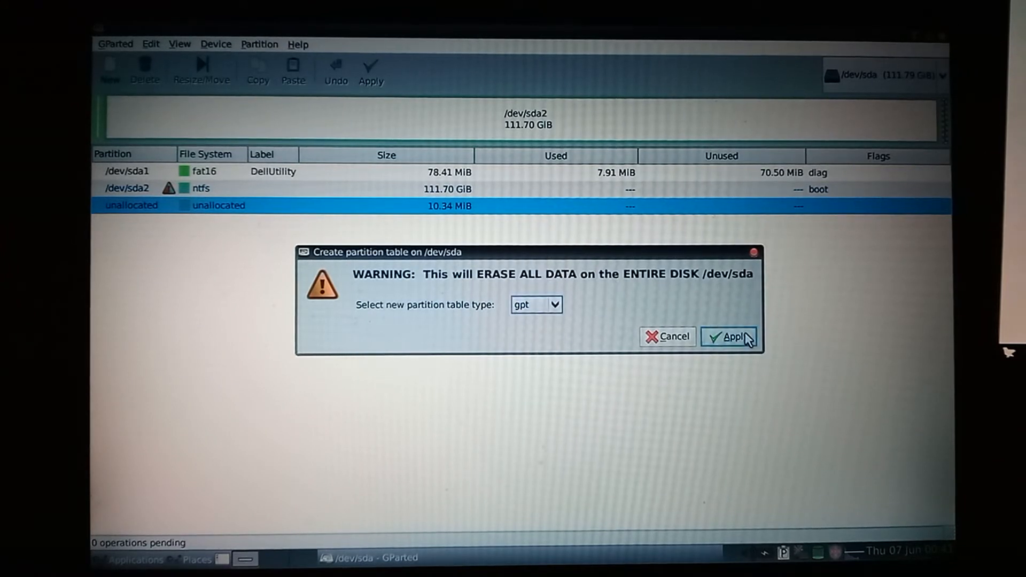
{"action": "left_click", "coordinate": [731, 336]}
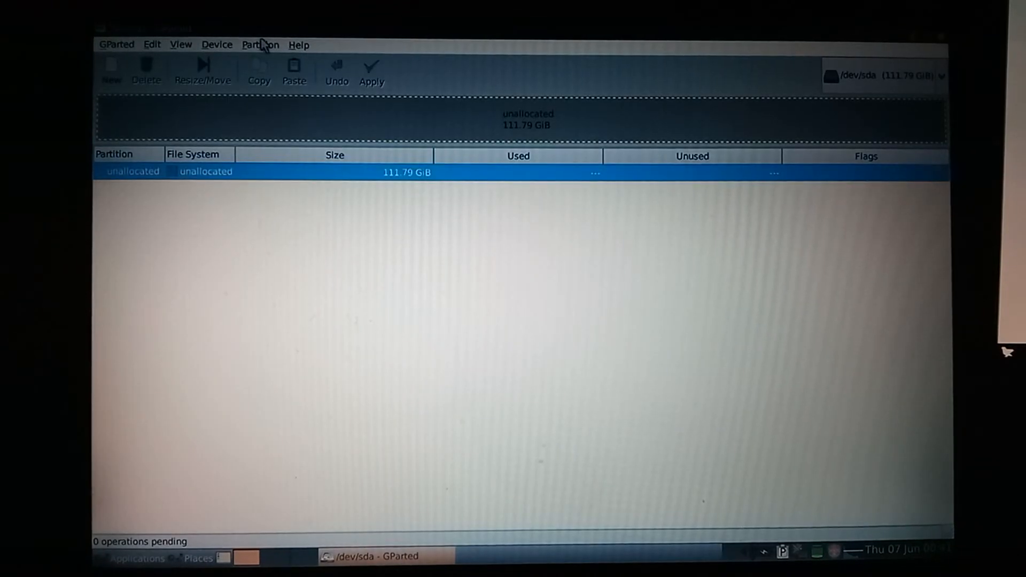
{"action": "left_click", "coordinate": [181, 45]}
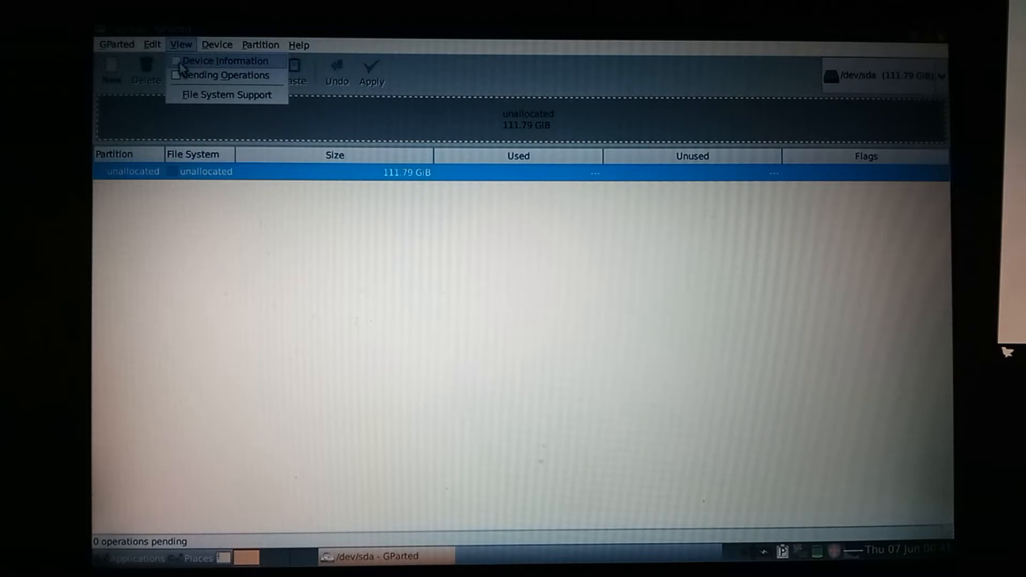
{"action": "left_click", "coordinate": [225, 60]}
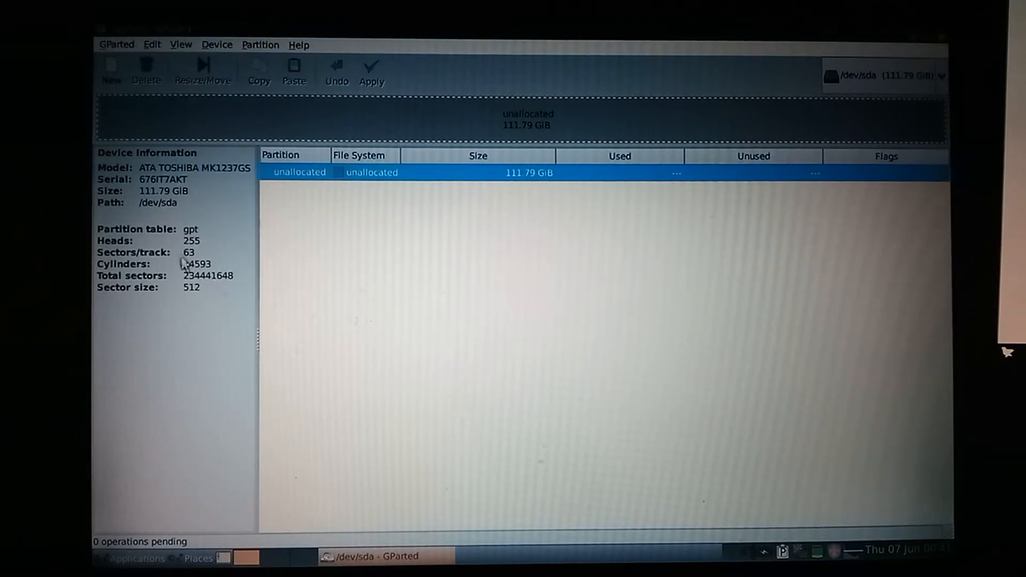
{"action": "mouse_move", "coordinate": [200, 144]}
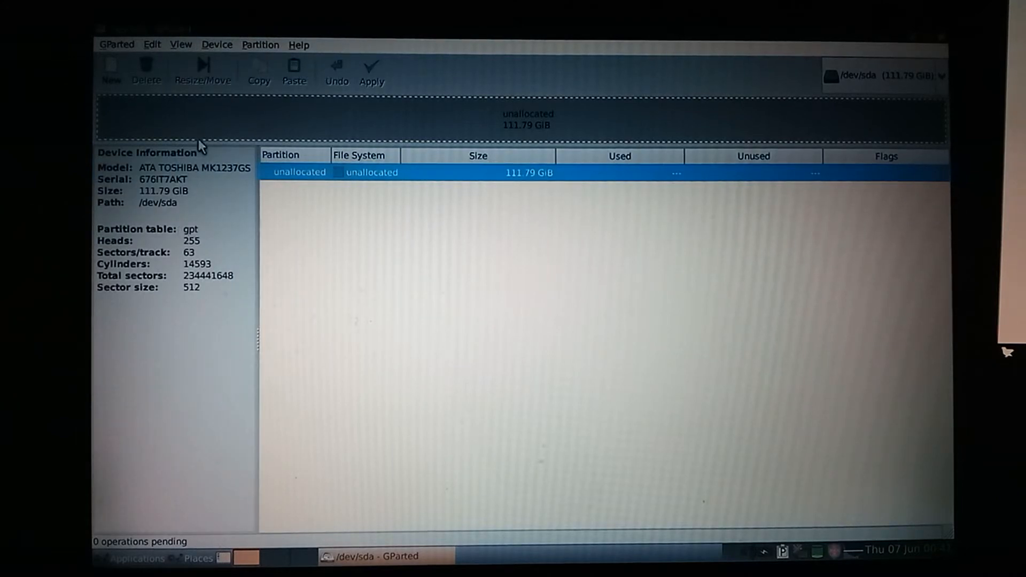
{"action": "left_click", "coordinate": [180, 45]}
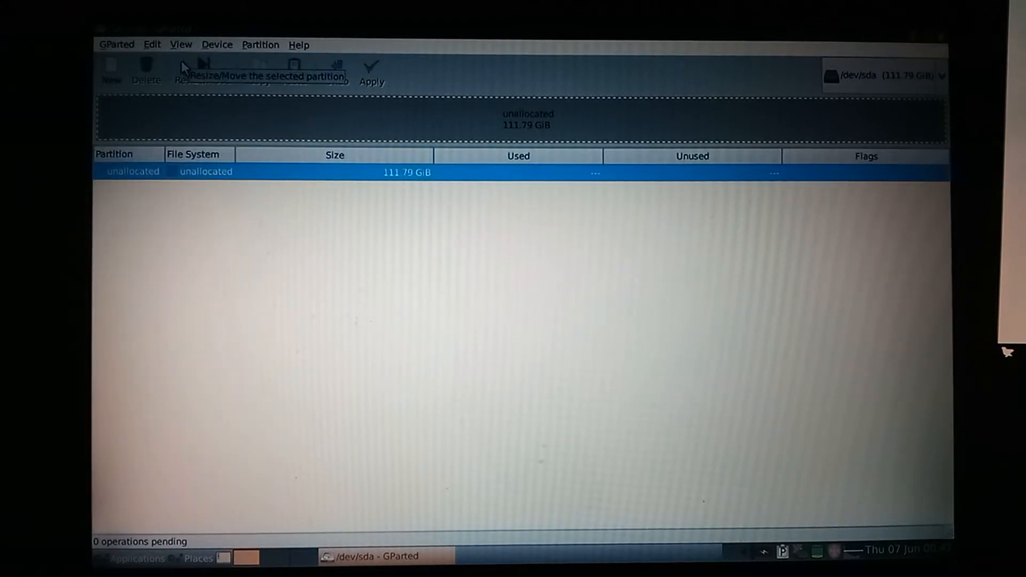
Queue a 14.76 GiB ext2 primary partition at the start of the unallocated space
{"action": "left_click", "coordinate": [110, 69]}
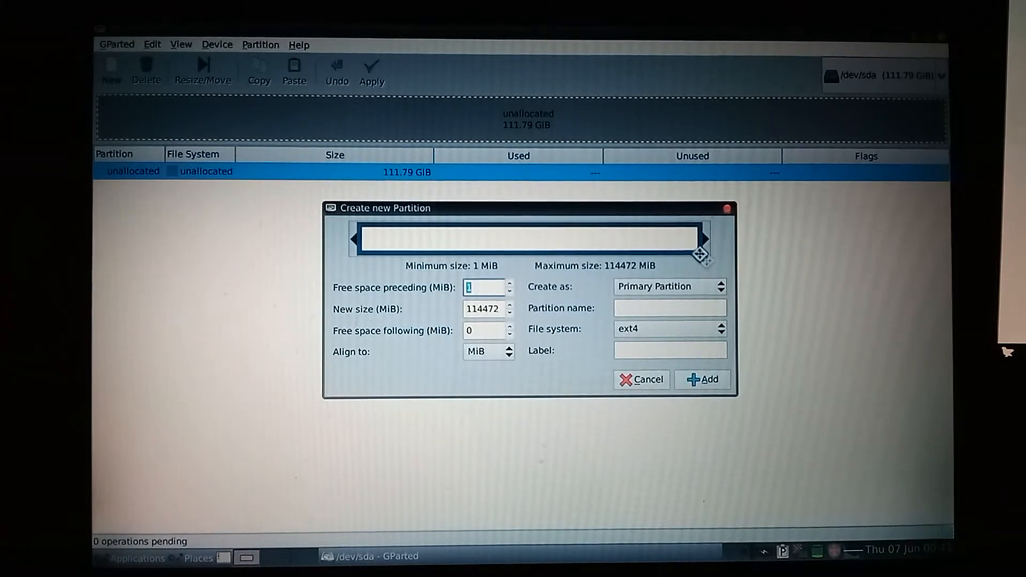
{"action": "left_click_drag", "start_coordinate": [702, 252], "coordinate": [660, 250]}
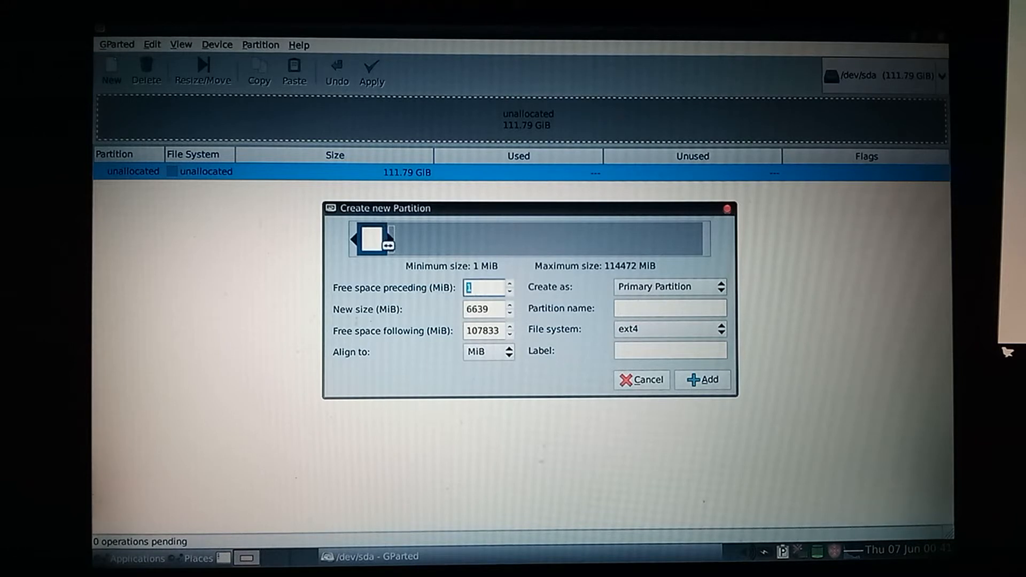
{"action": "left_click_drag", "start_coordinate": [373, 238], "coordinate": [410, 238]}
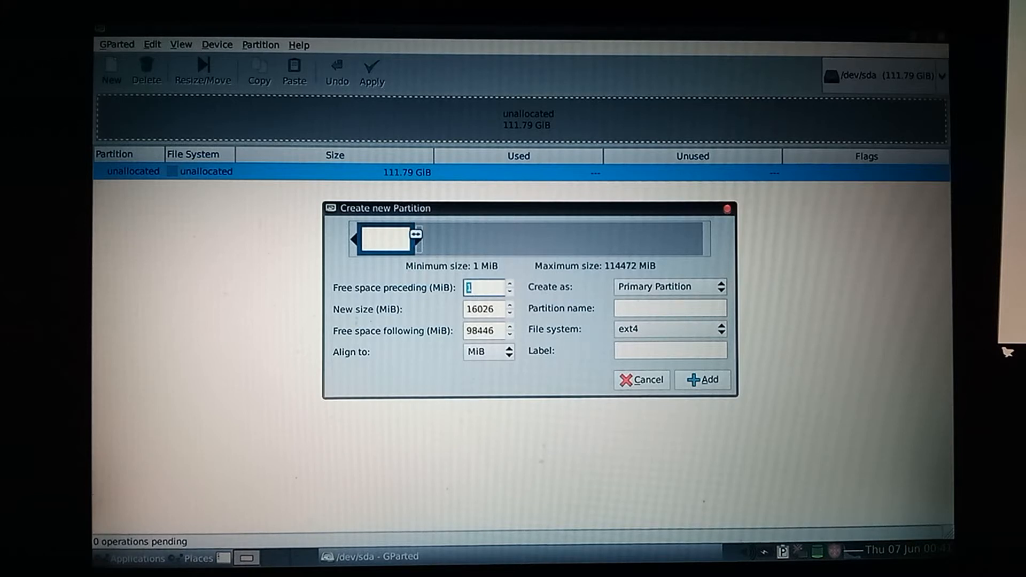
{"action": "left_click_drag", "start_coordinate": [415, 237], "coordinate": [389, 237]}
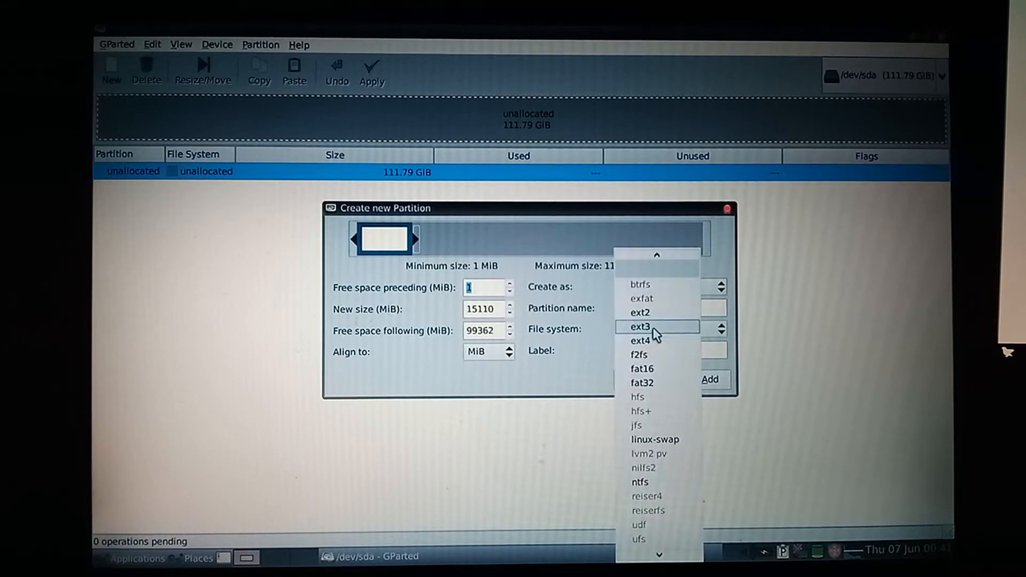
{"action": "left_click", "coordinate": [667, 328]}
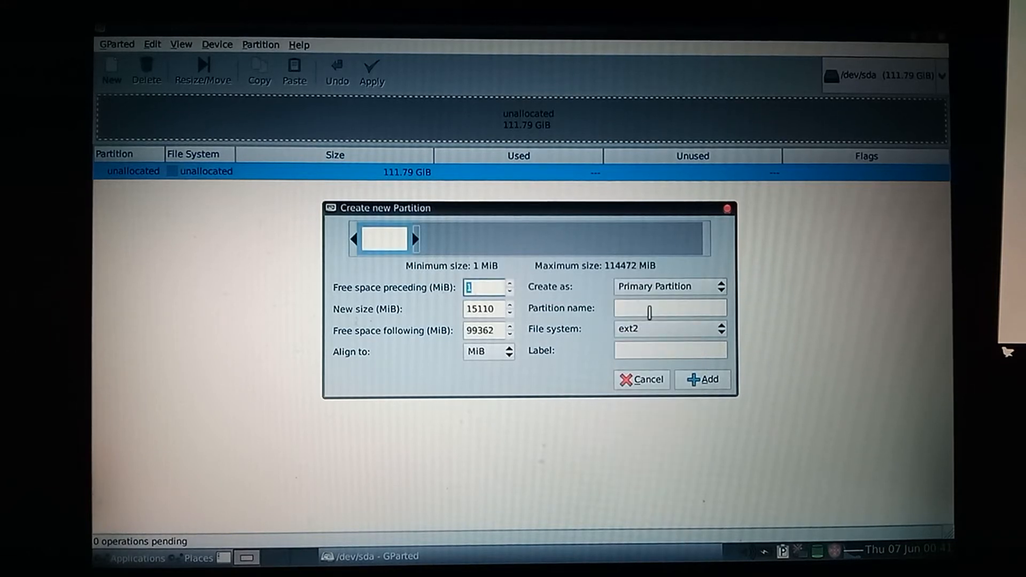
{"action": "left_click", "coordinate": [702, 380]}
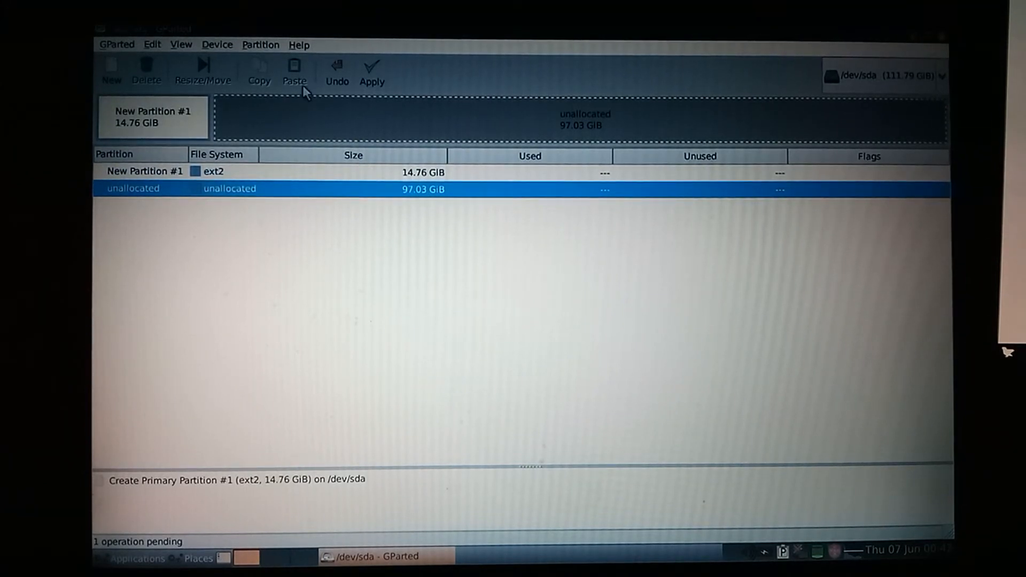
Queue a 29.30 GiB fat32 primary partition right after the ext2 one
{"action": "left_click", "coordinate": [111, 71]}
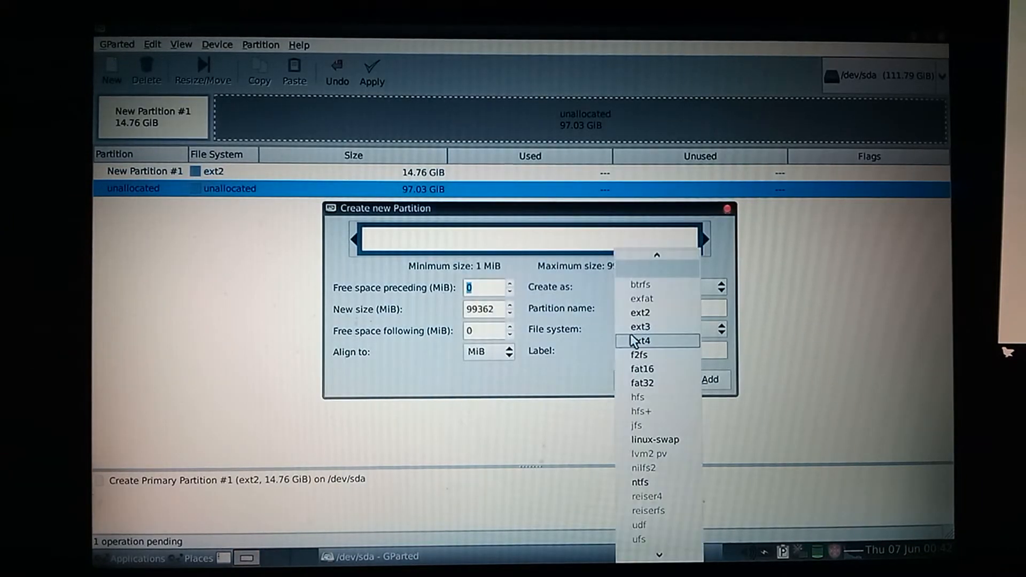
{"action": "left_click", "coordinate": [641, 382]}
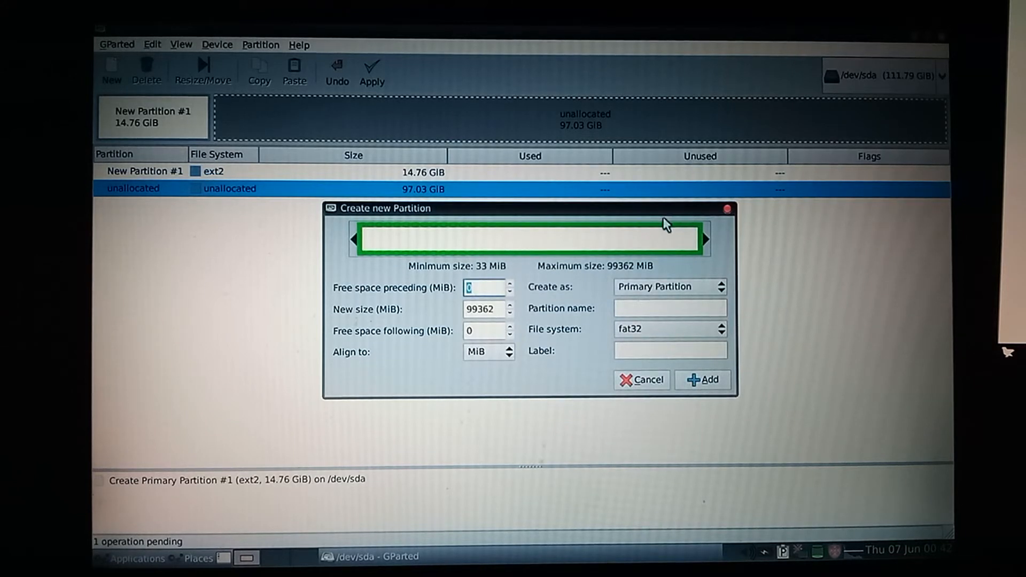
{"action": "left_click_drag", "start_coordinate": [700, 238], "coordinate": [643, 239]}
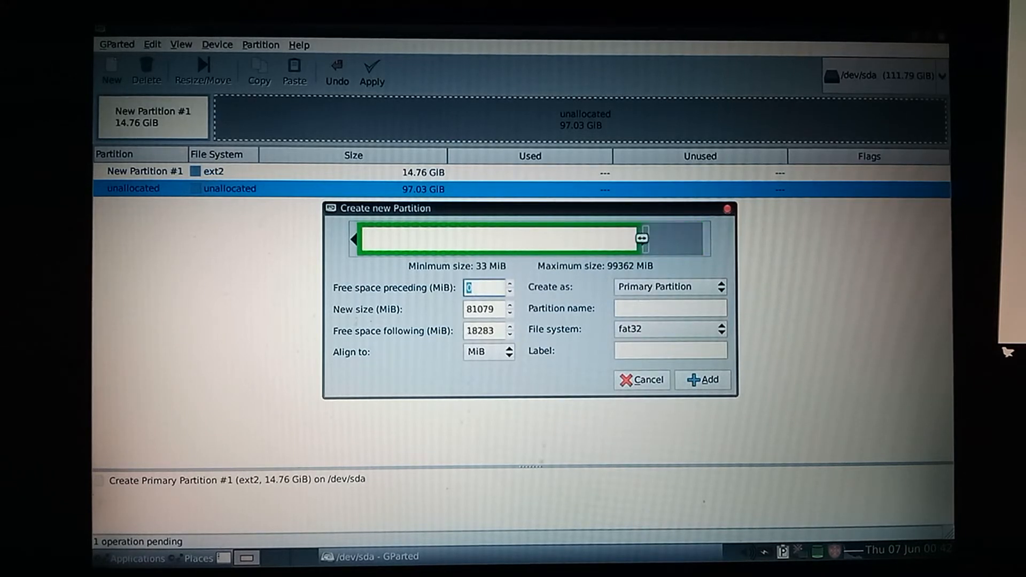
{"action": "left_click_drag", "start_coordinate": [641, 237], "coordinate": [503, 237]}
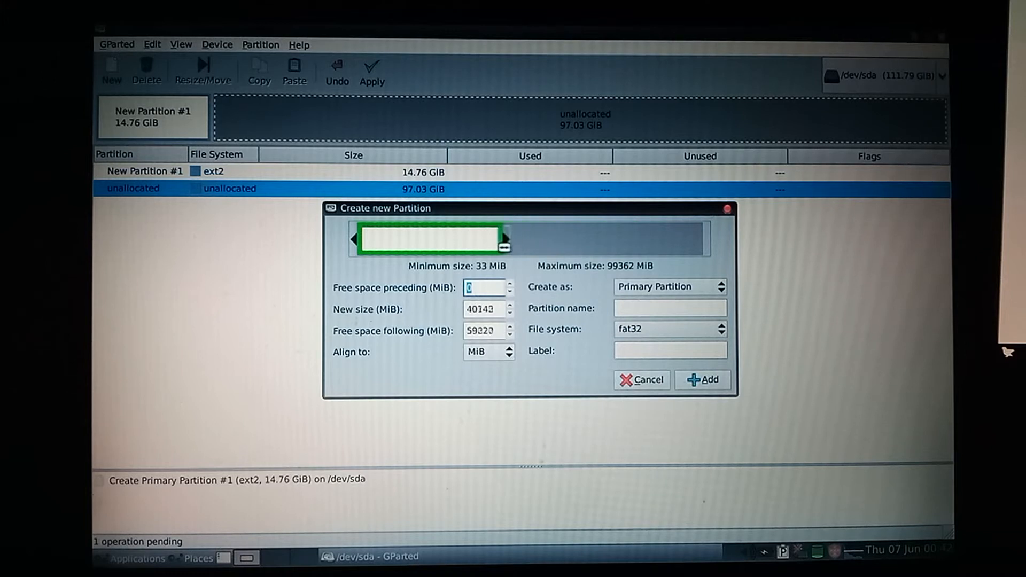
{"action": "left_click_drag", "start_coordinate": [506, 247], "coordinate": [466, 246]}
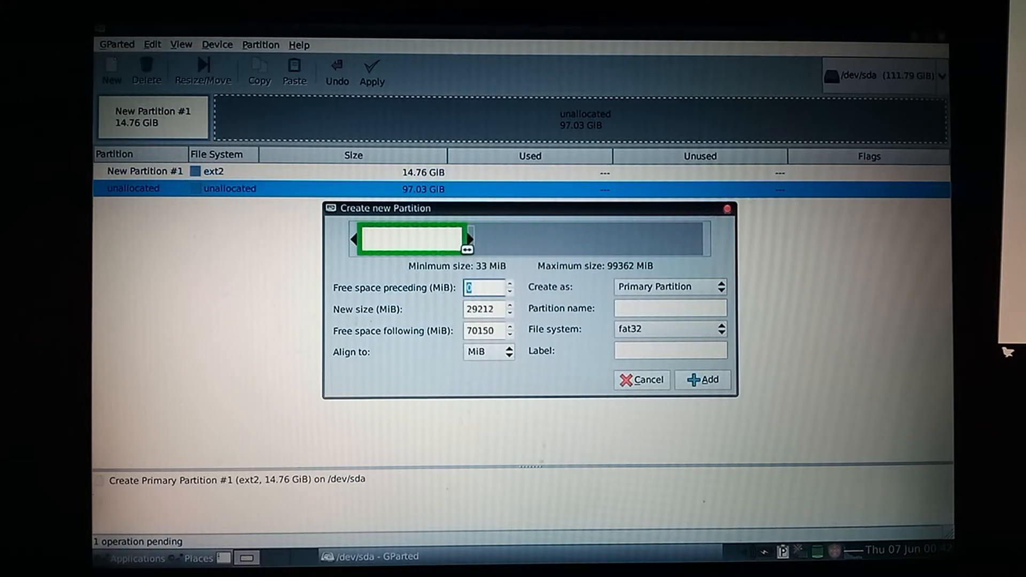
{"action": "left_click_drag", "start_coordinate": [465, 238], "coordinate": [471, 239]}
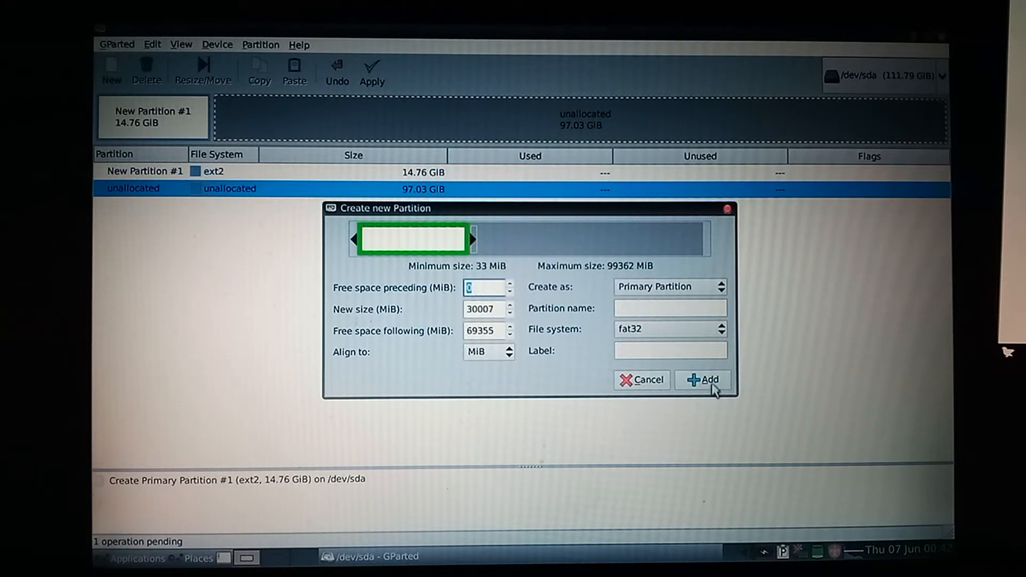
{"action": "left_click", "coordinate": [702, 379]}
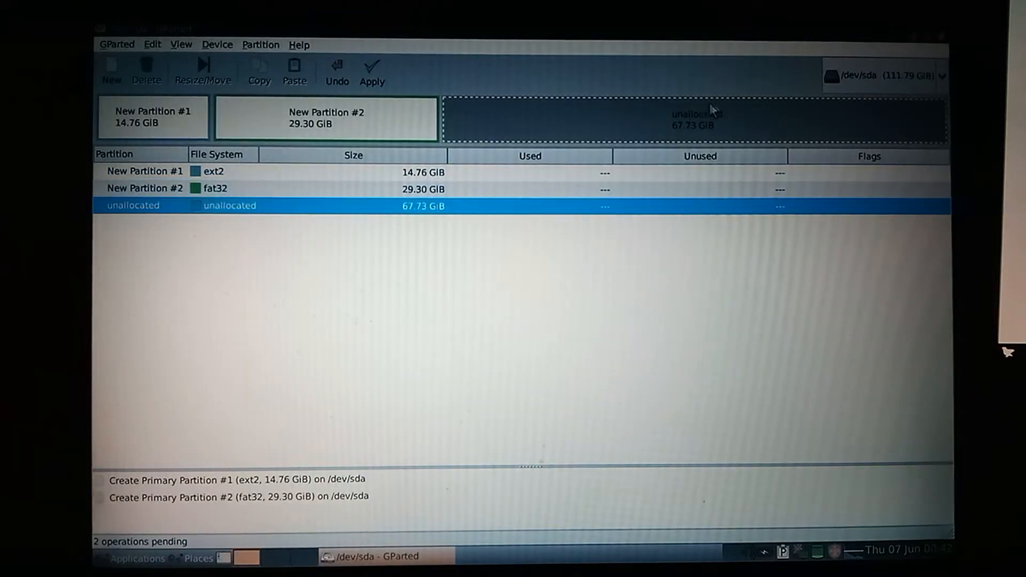
{"action": "mouse_move", "coordinate": [638, 322]}
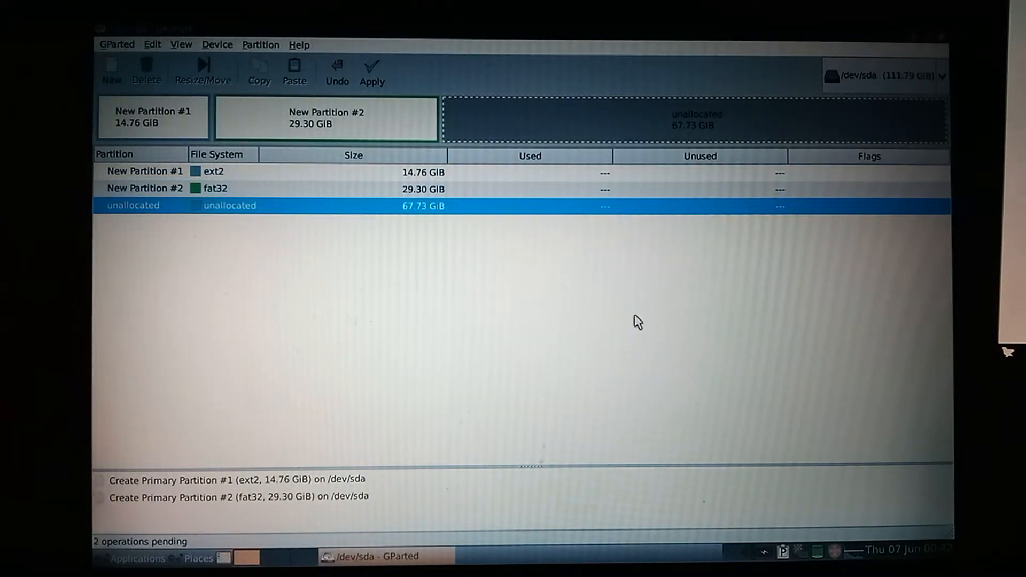
Apply both pending operations, creating sda1 ext2 14.76 GiB and sda2 fat32 29.30 GiB
{"action": "left_click", "coordinate": [371, 68]}
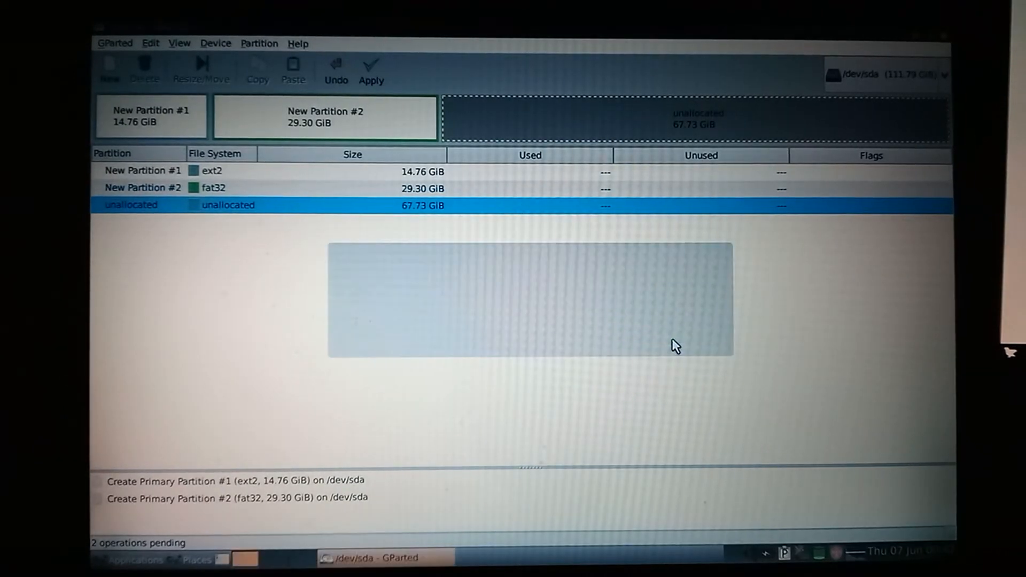
{"action": "left_click", "coordinate": [371, 70]}
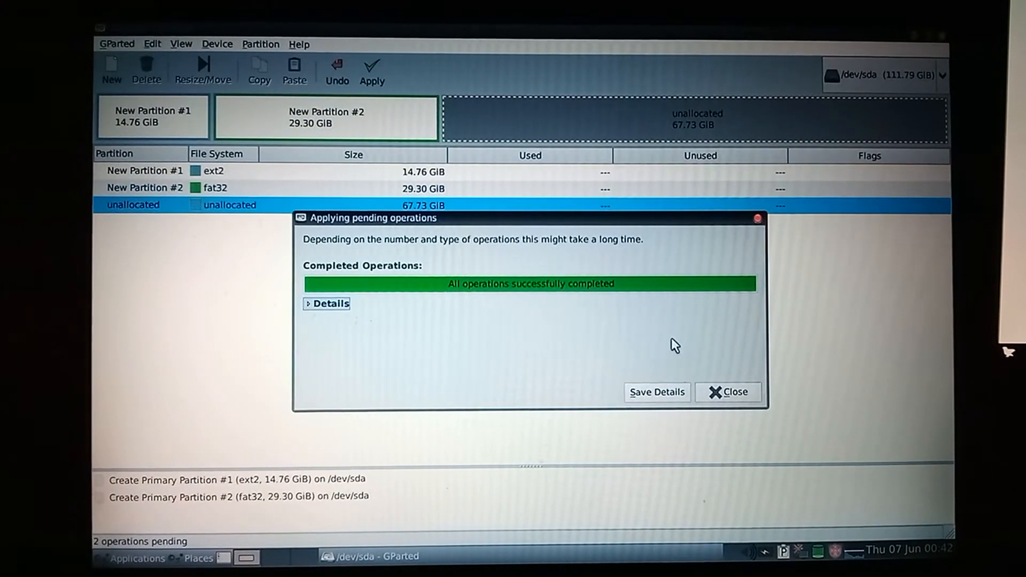
{"action": "left_click", "coordinate": [727, 392]}
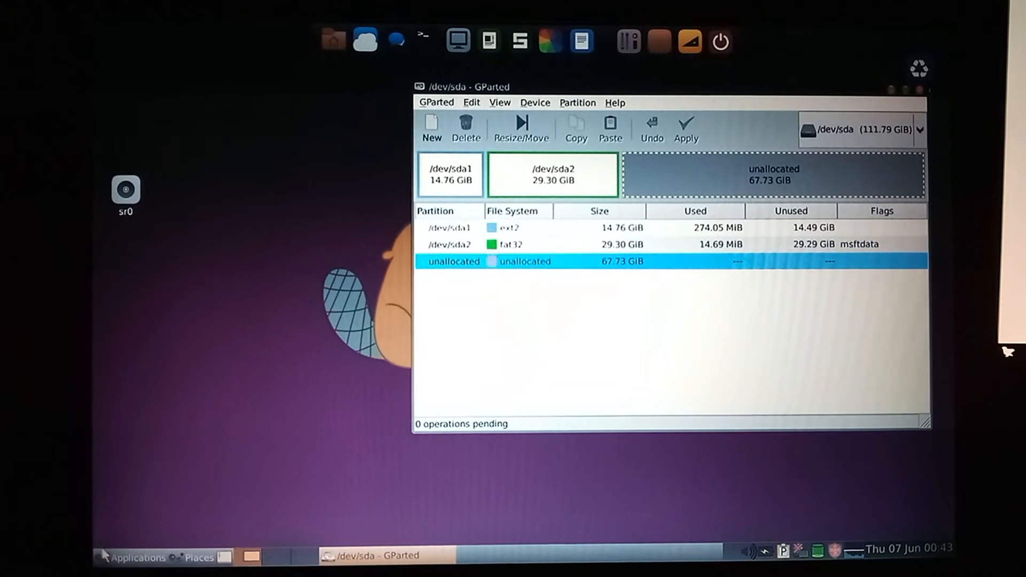
Launch Puppy Installer and target partition sda1 on the internal sda hard drive
{"action": "left_click", "coordinate": [130, 558]}
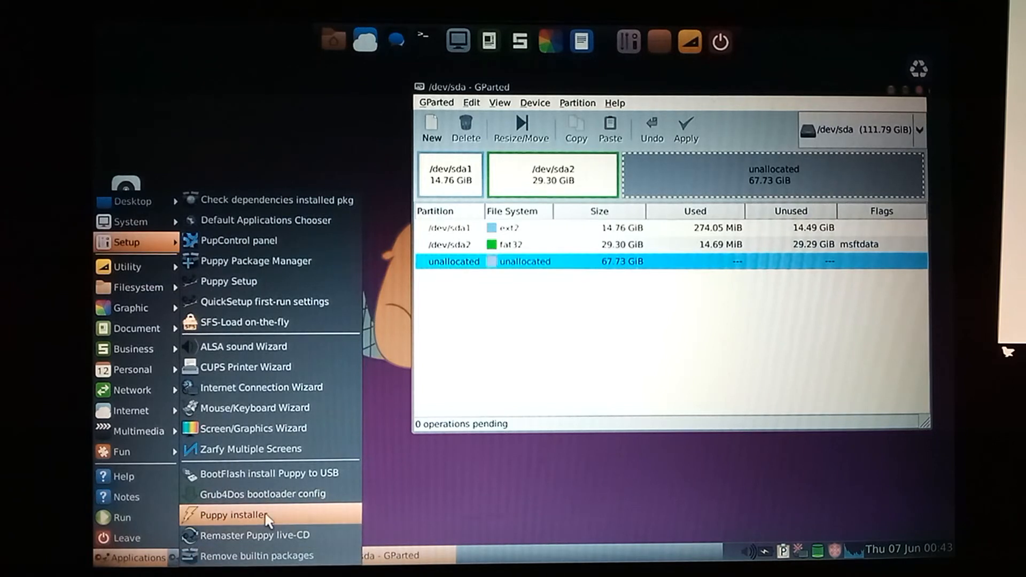
{"action": "left_click", "coordinate": [231, 515]}
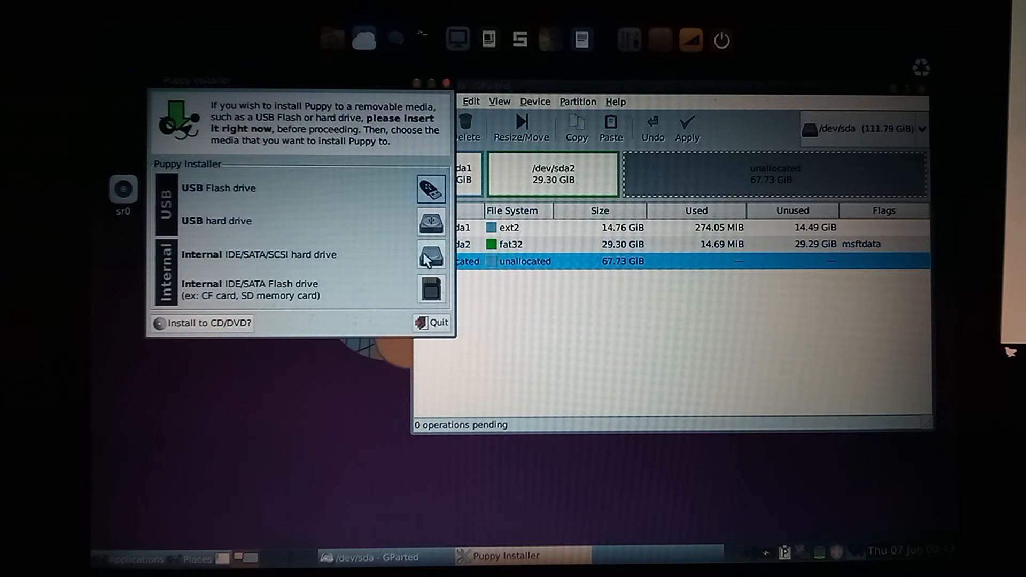
{"action": "left_click", "coordinate": [430, 255]}
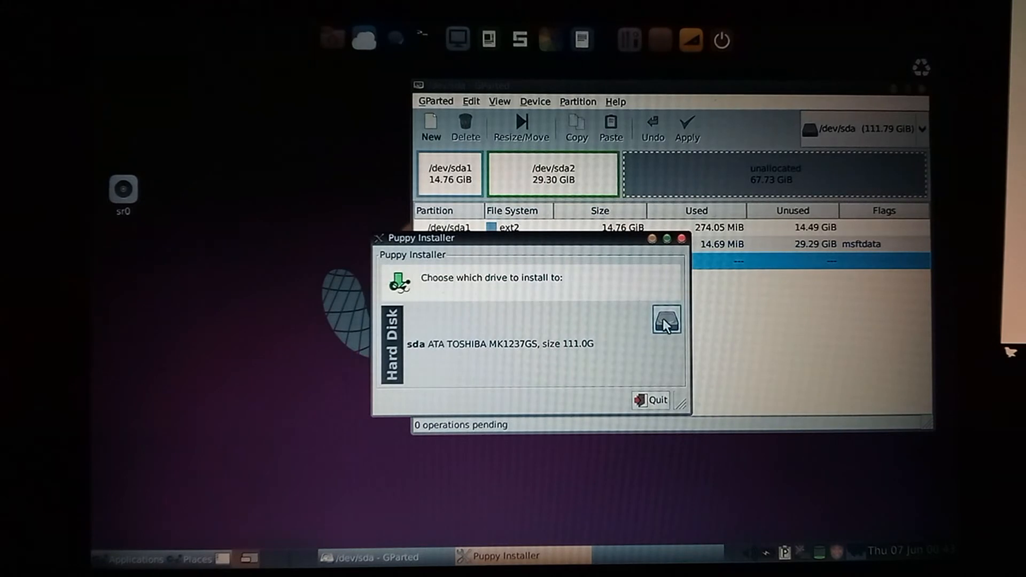
{"action": "left_click", "coordinate": [666, 321]}
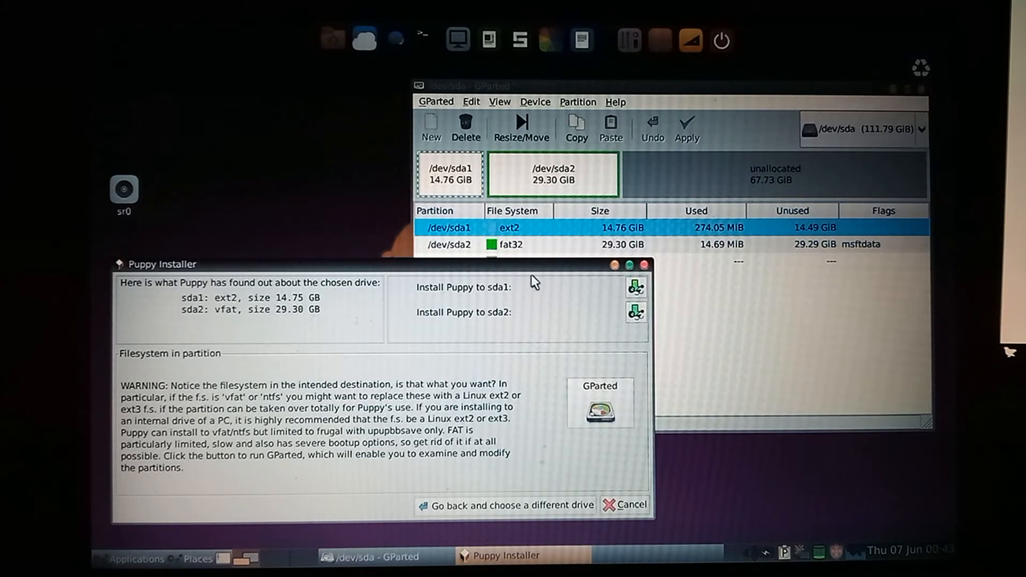
{"action": "left_click", "coordinate": [634, 288]}
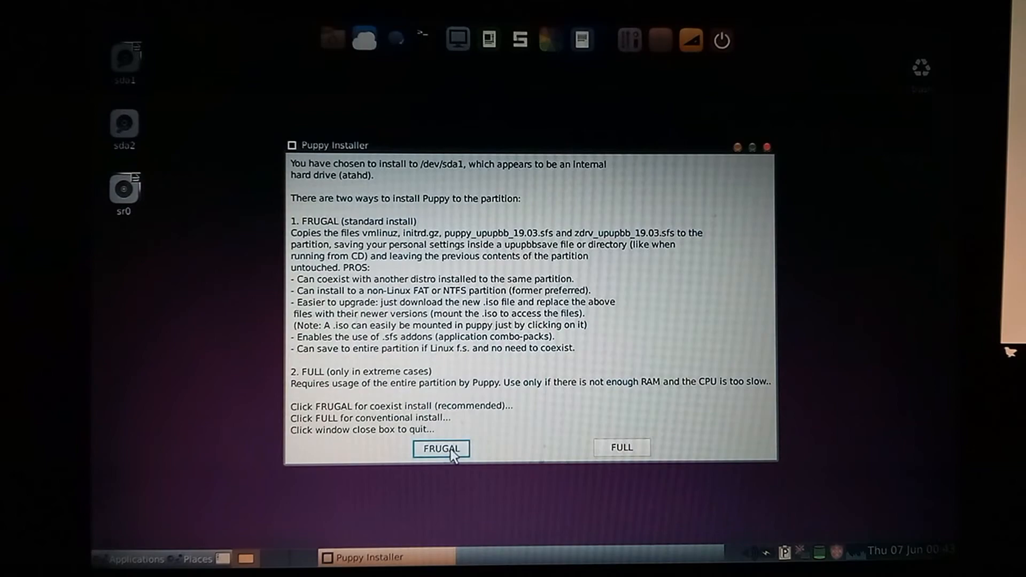
Run a frugal install into the default upupbb19.03frugal folder on sda1, declining Grub4dos
{"action": "left_click", "coordinate": [439, 449]}
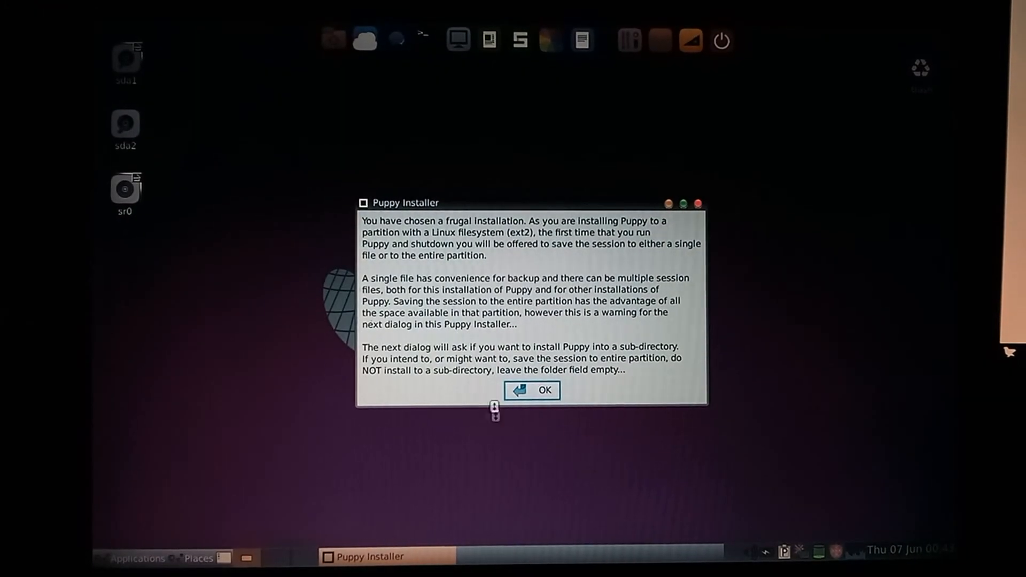
{"action": "left_click", "coordinate": [532, 390]}
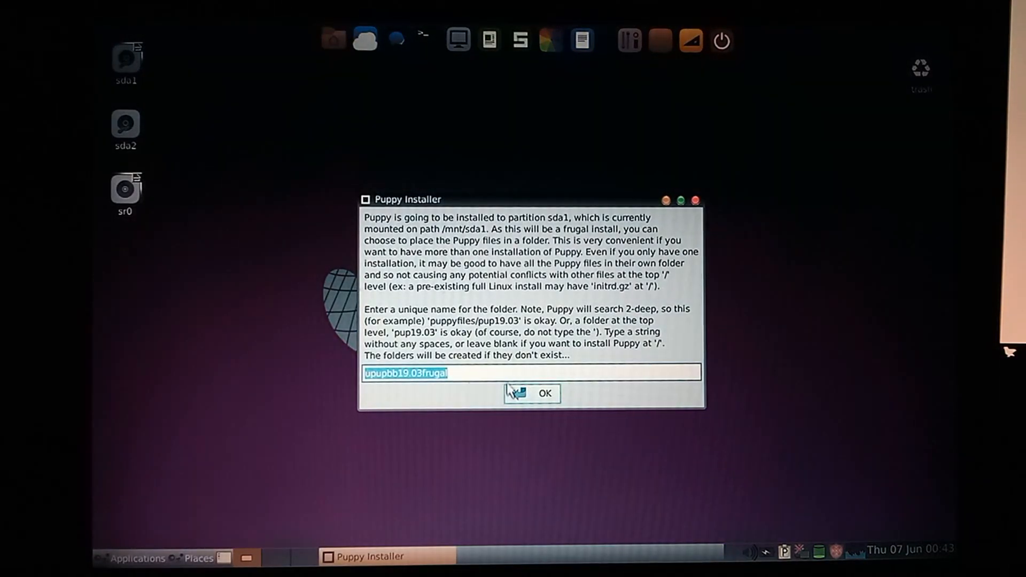
{"action": "left_click", "coordinate": [543, 393]}
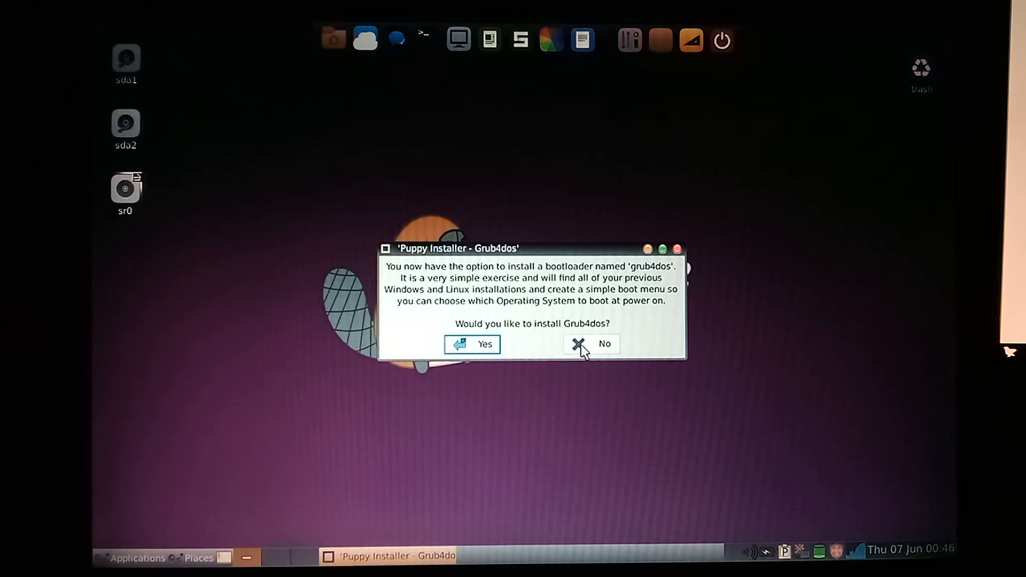
{"action": "left_click", "coordinate": [591, 343]}
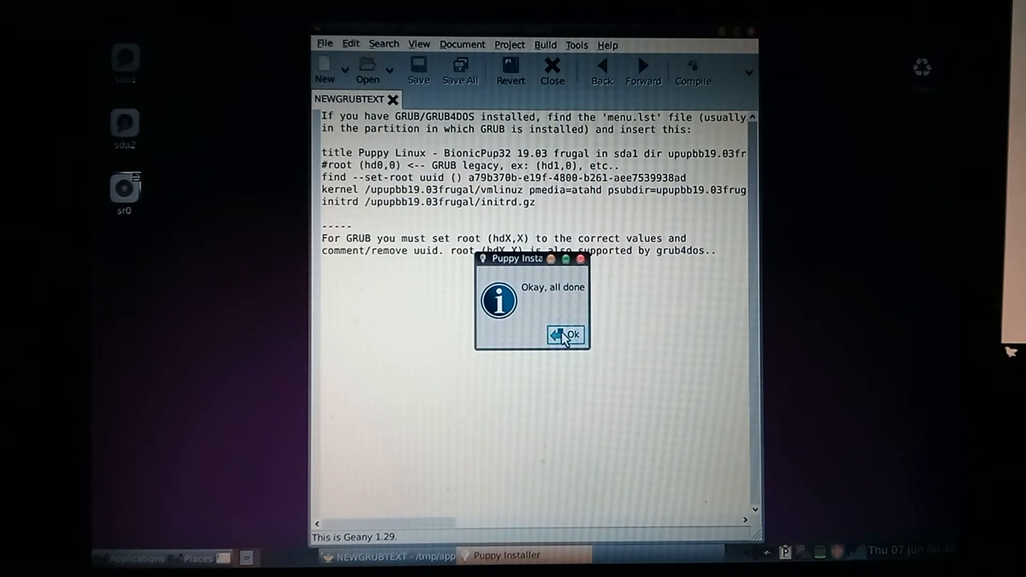
{"action": "left_click", "coordinate": [564, 334]}
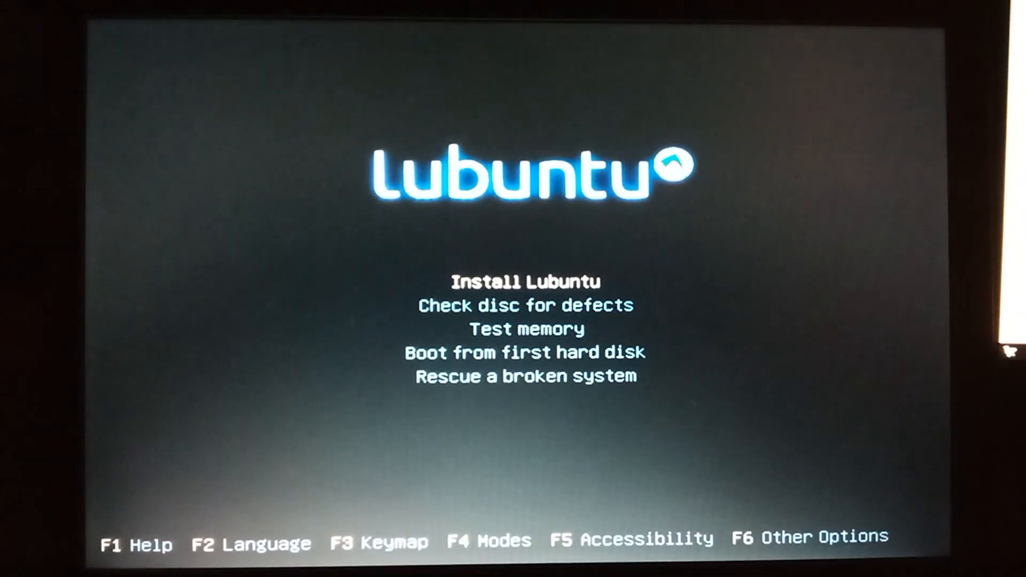
Start the Lubuntu install with the default hostname and full name 'CArsson G'
{"action": "key", "text": "enter"}
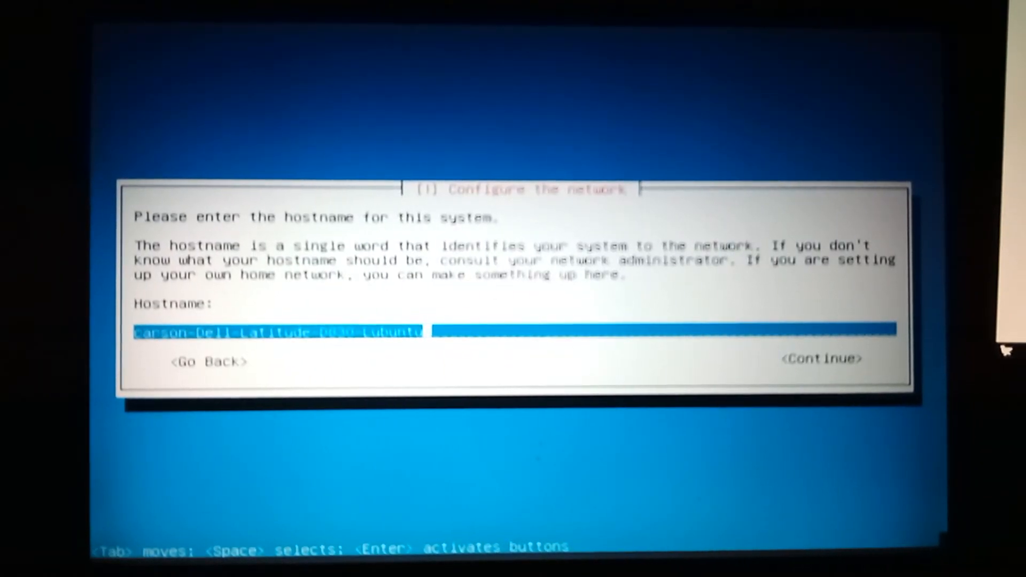
{"action": "key", "text": "Tab"}
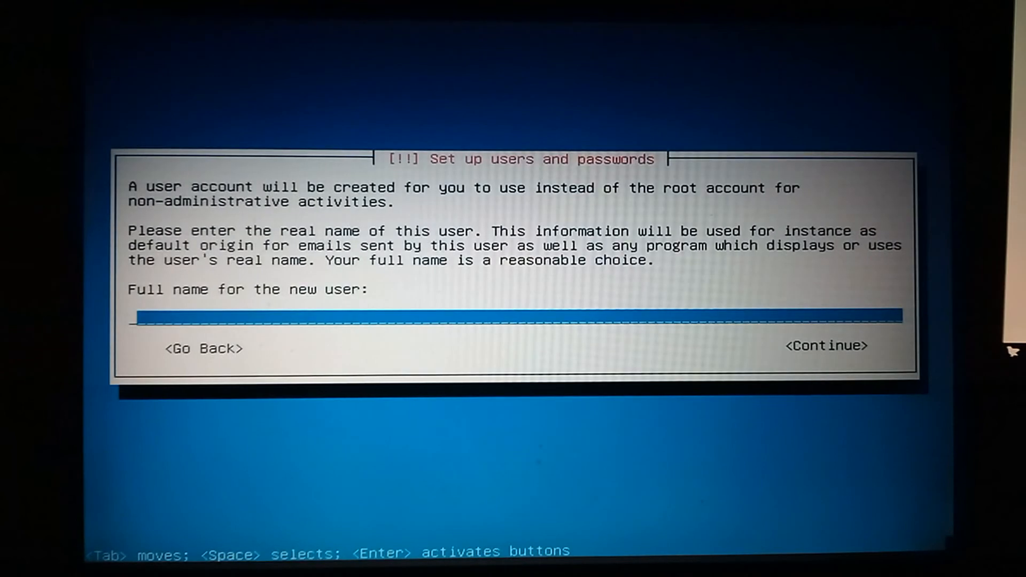
{"action": "type", "text": "CArs"}
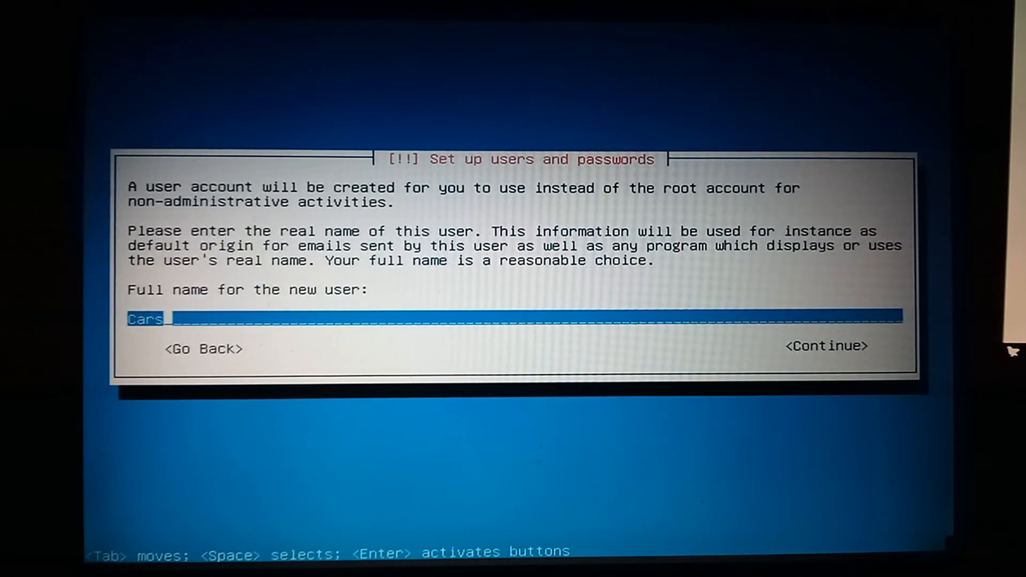
{"action": "type", "text": "son G"}
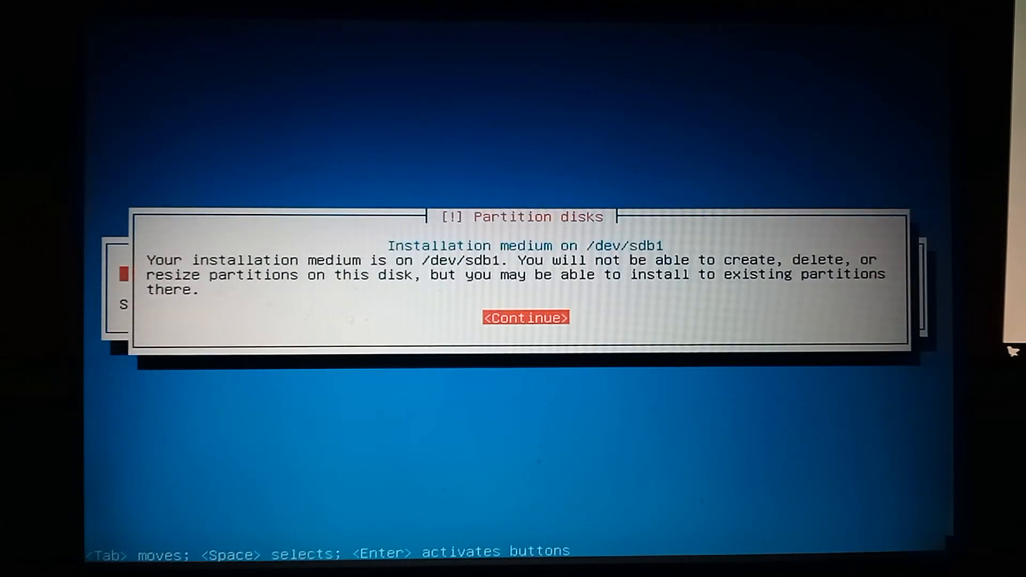
Use the guided largest-continuous-free-space option and write the partition changes to sda
{"action": "left_click", "coordinate": [524, 317]}
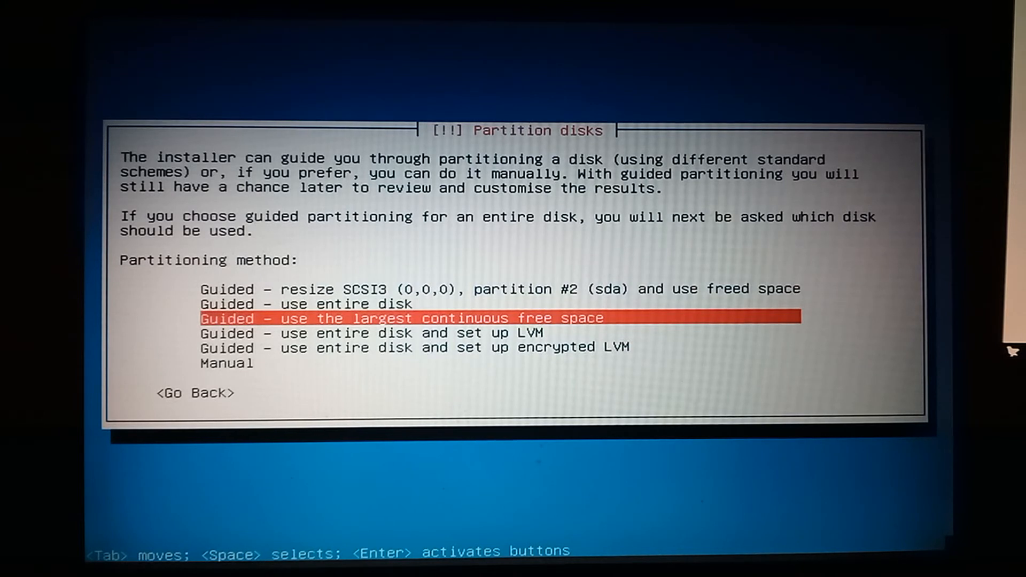
{"action": "key", "text": "Enter"}
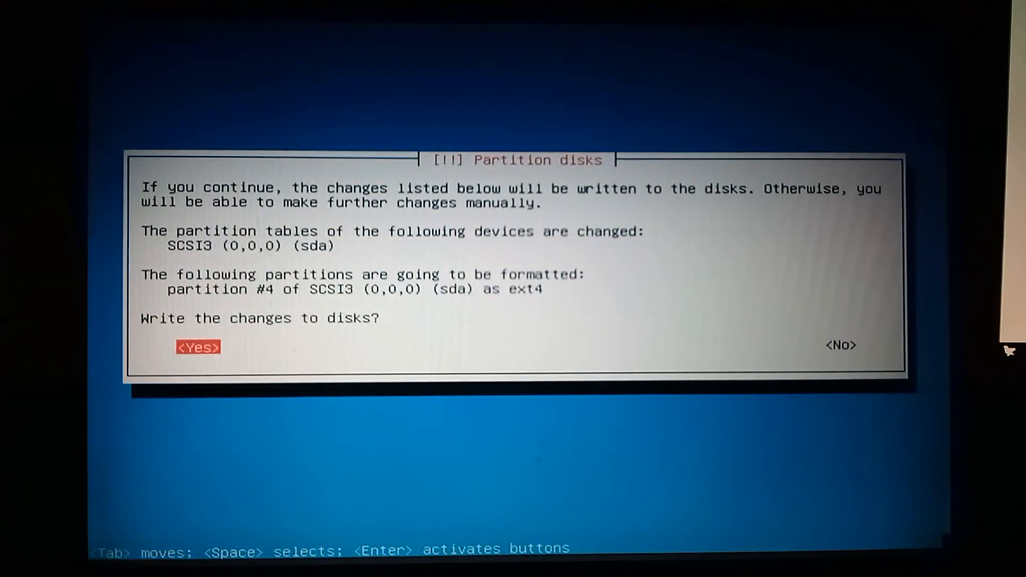
{"action": "left_click", "coordinate": [196, 347]}
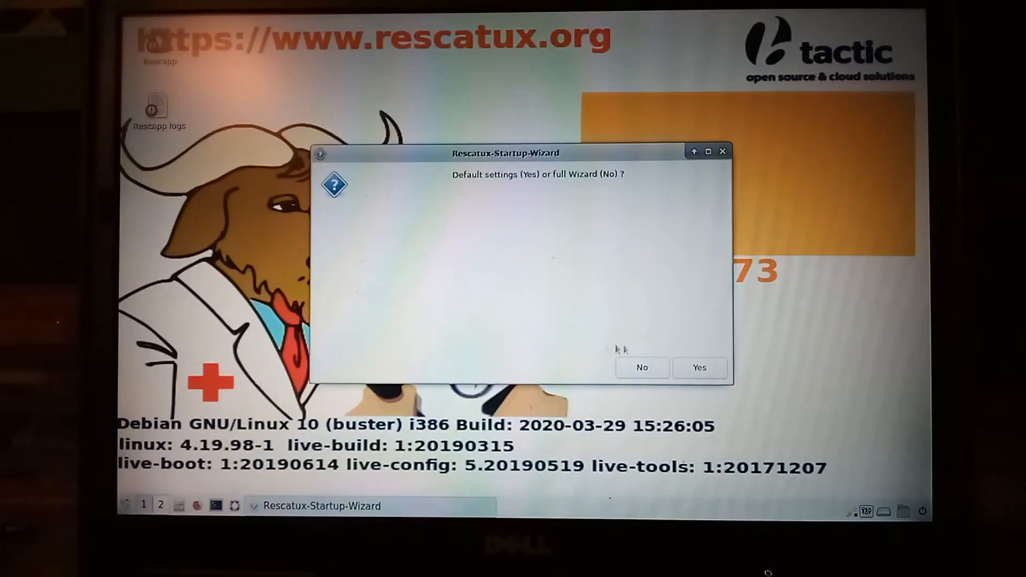
Accept Rescatux default settings and run Rescapp's Restore Grub task
{"action": "left_click", "coordinate": [698, 366]}
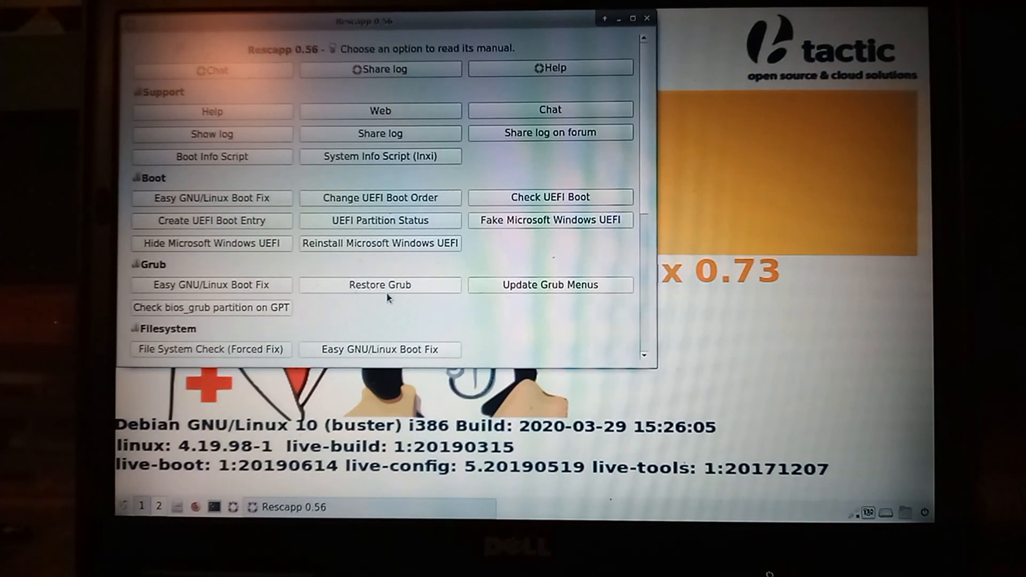
{"action": "left_click", "coordinate": [380, 284]}
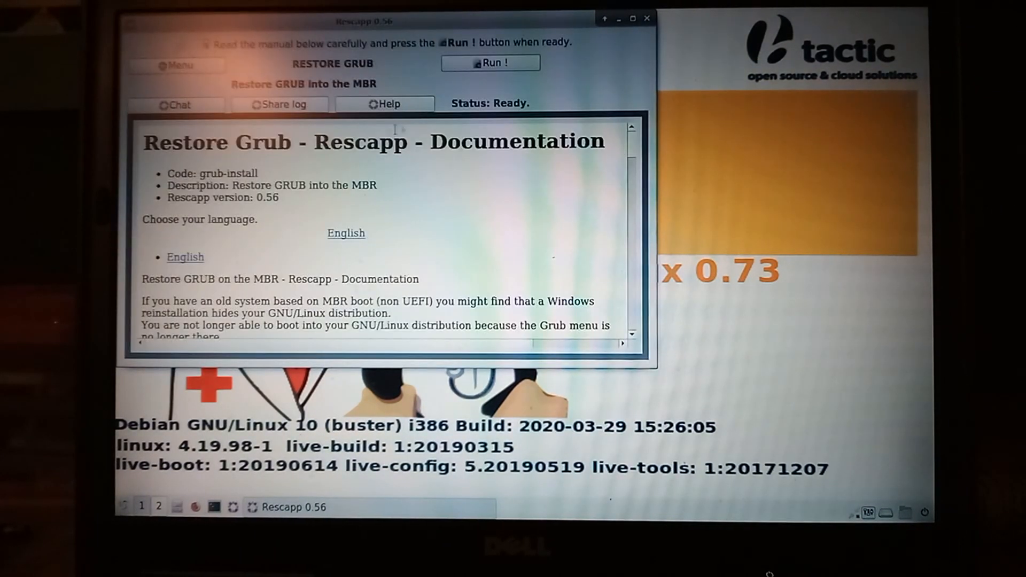
{"action": "left_click", "coordinate": [491, 62]}
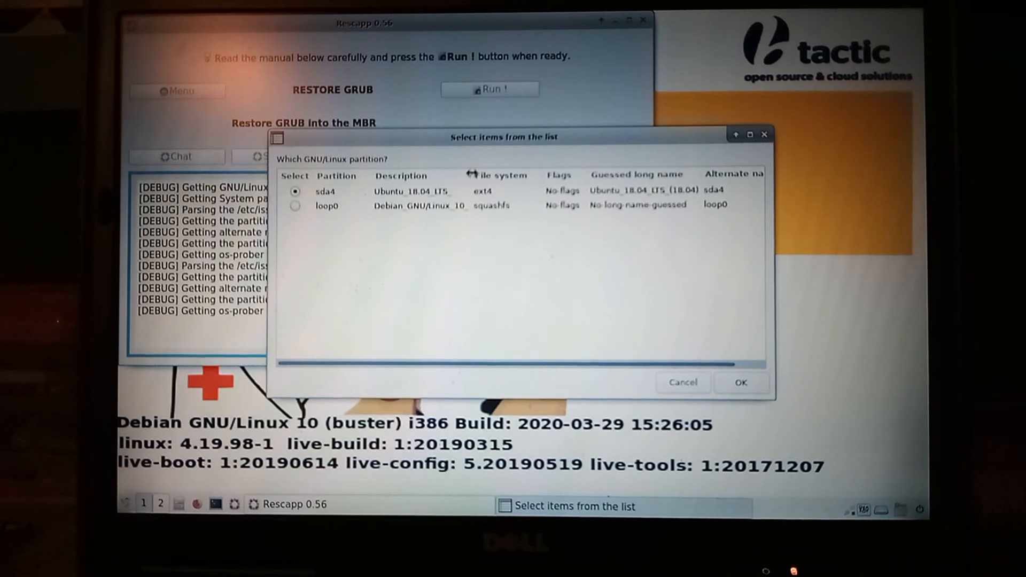
{"action": "mouse_move", "coordinate": [379, 204]}
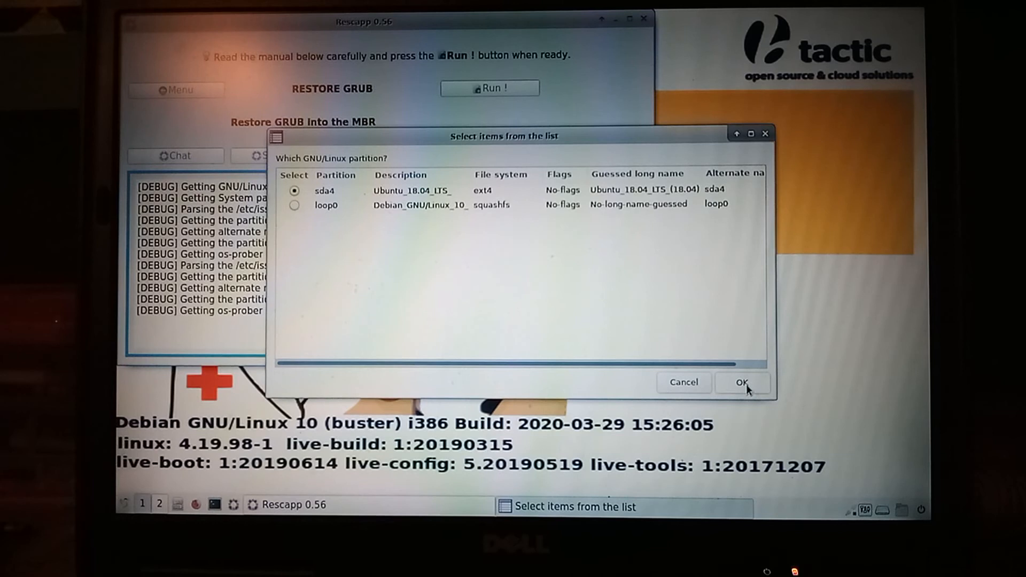
Choose sda4 as the Linux partition and install GRUB to sda, keeping sda first in boot order
{"action": "left_click", "coordinate": [742, 383]}
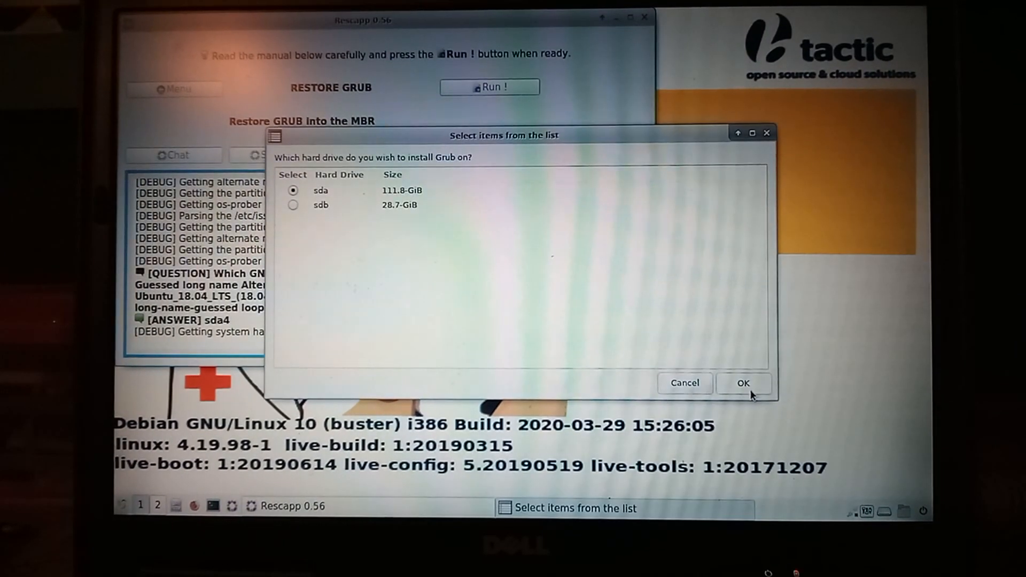
{"action": "left_click", "coordinate": [742, 382]}
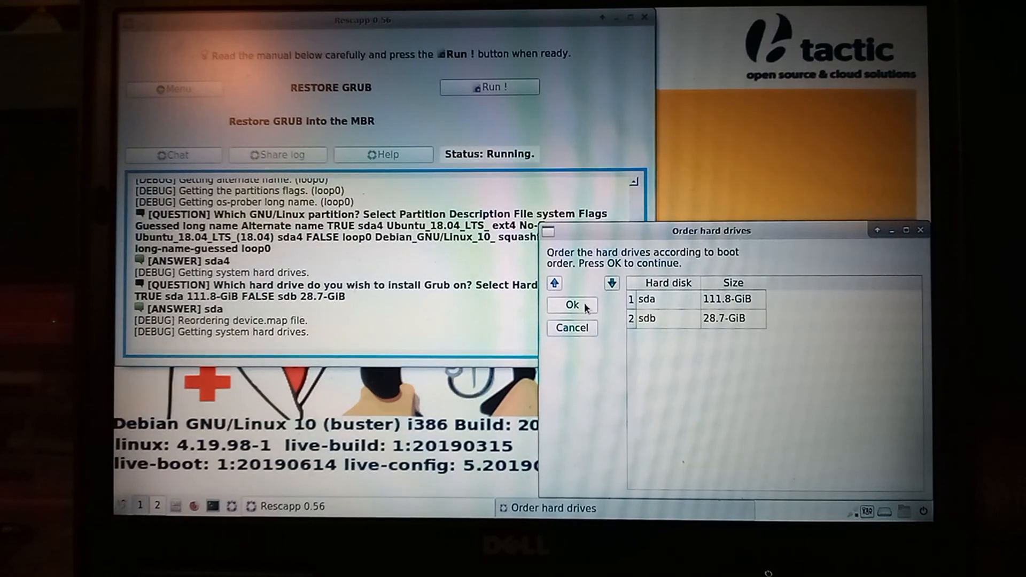
{"action": "left_click", "coordinate": [570, 305]}
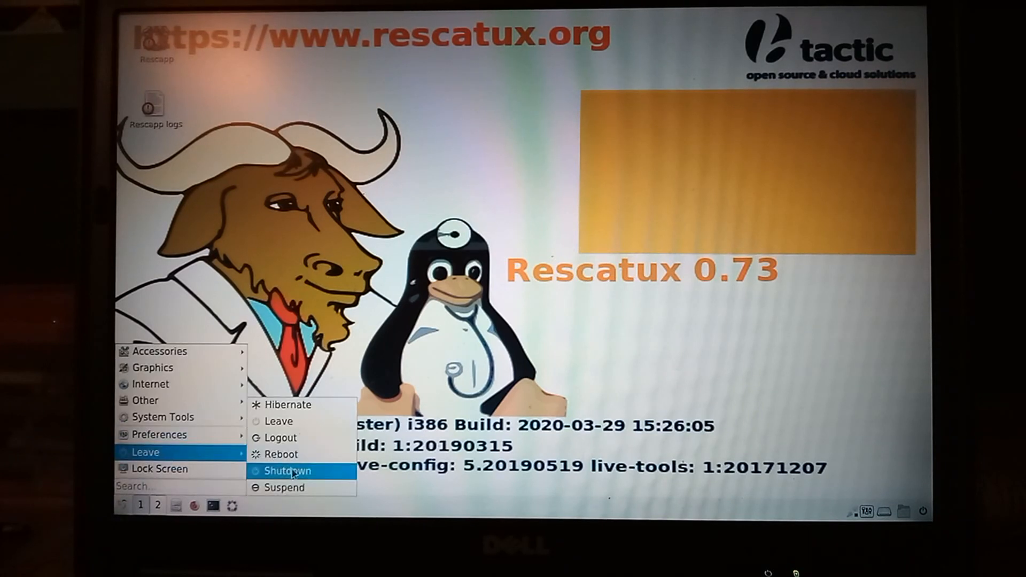
Shut the computer down from the Rescatux desktop, confirming in the LXQt Session Shutdown dialog
{"action": "left_click", "coordinate": [286, 470]}
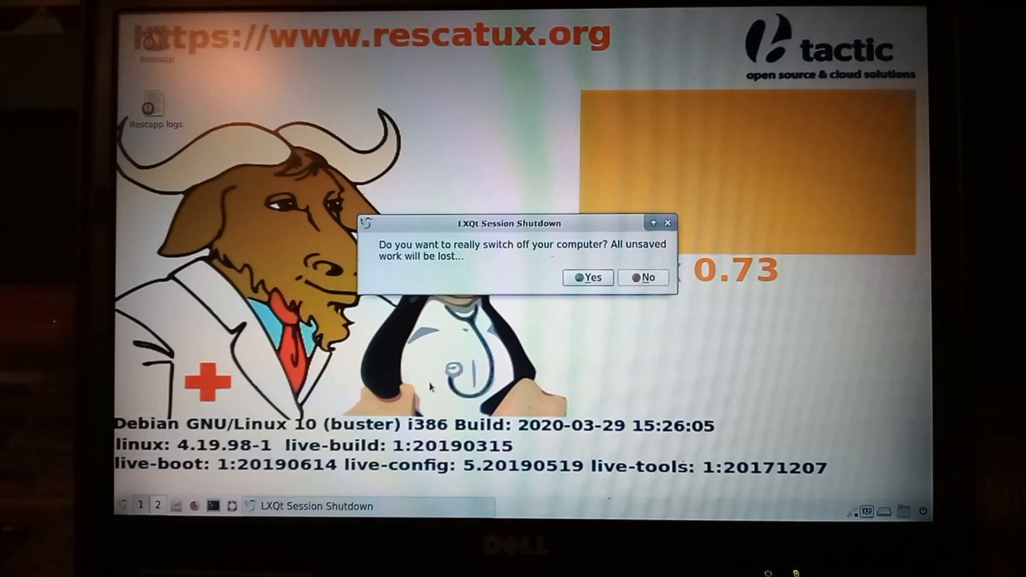
{"action": "left_click", "coordinate": [588, 278]}
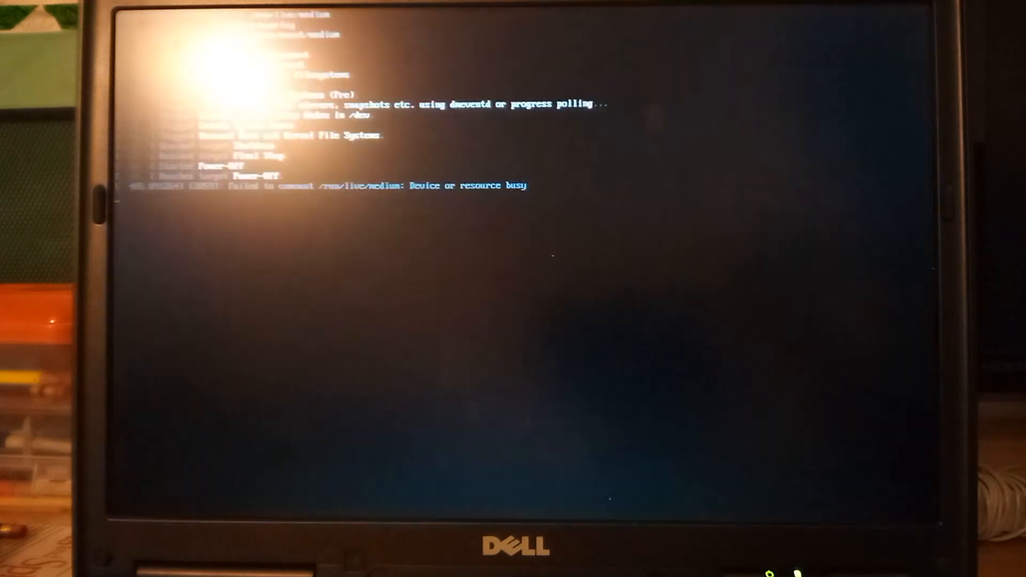